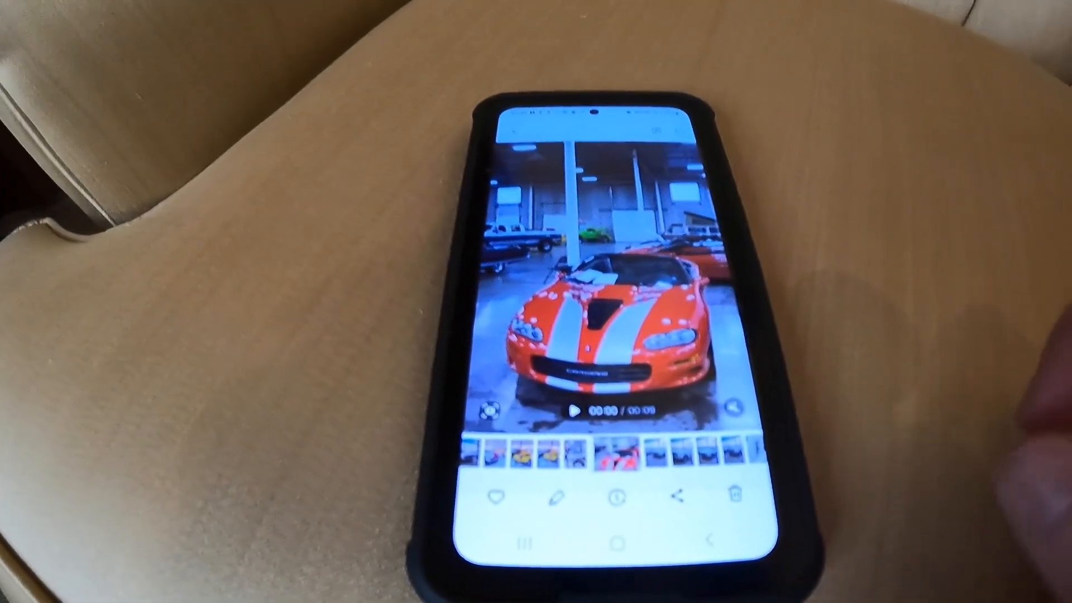
Close the orange sports car video and return to the phone's app list.
{"action": "left_click", "coordinate": [601, 287]}
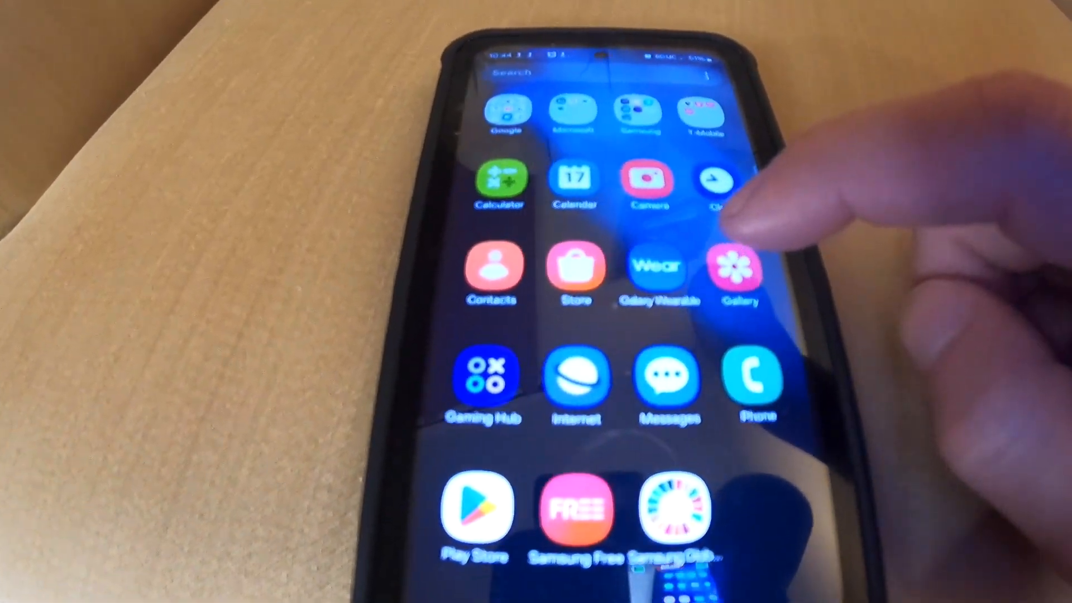
Launch Gallery and open the Favorites album showing six car video clips.
{"action": "left_click", "coordinate": [737, 266]}
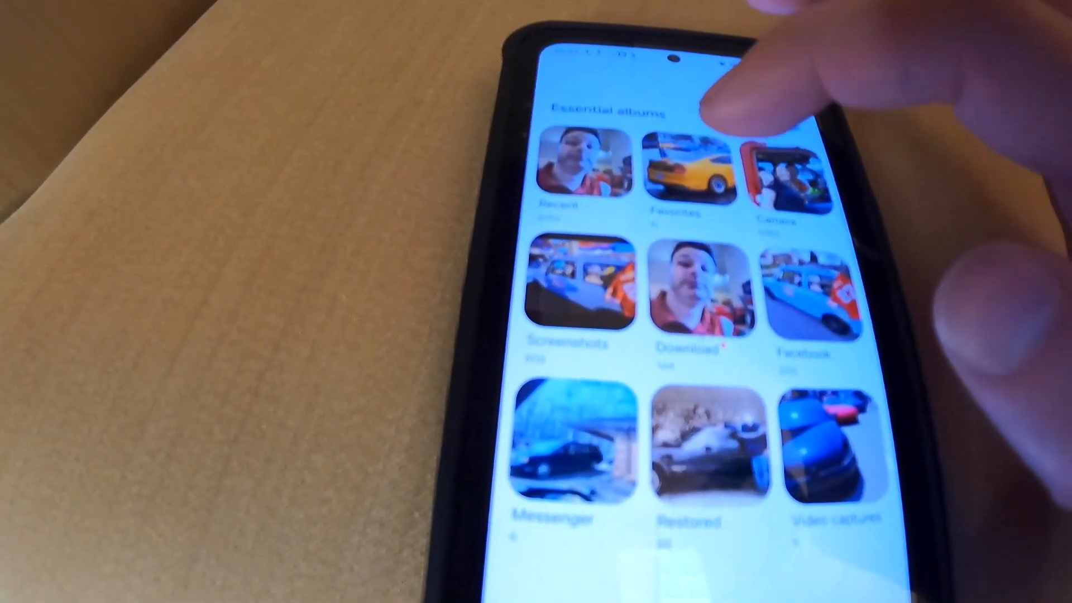
{"action": "left_click", "coordinate": [689, 171]}
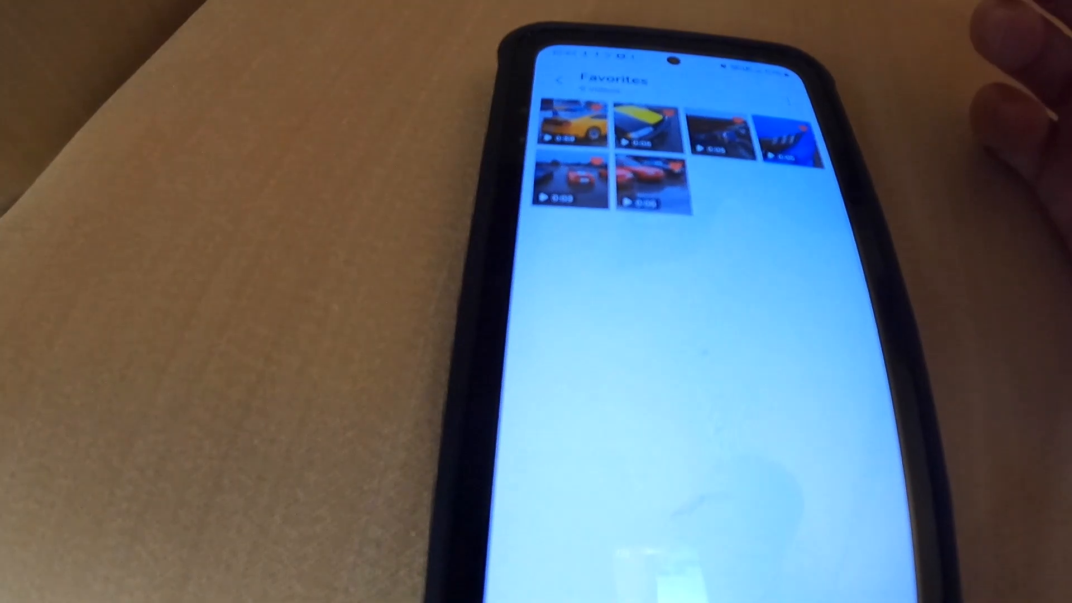